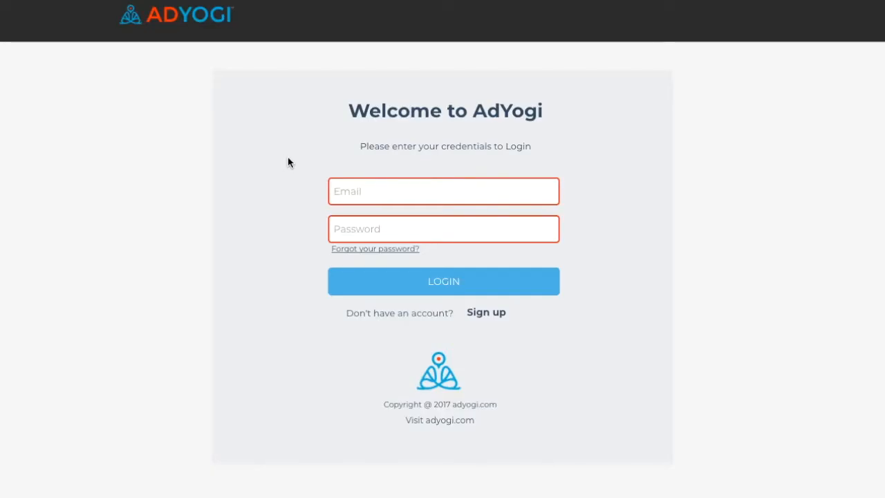
Step: Log in from the welcome page to reach the Get Started onboarding checklist
{"action": "left_click", "coordinate": [443, 281]}
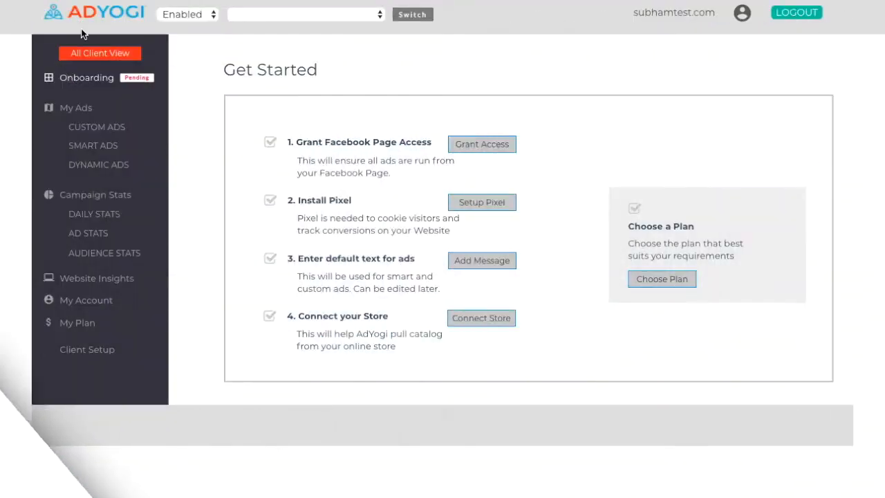
{"action": "mouse_move", "coordinate": [93, 95]}
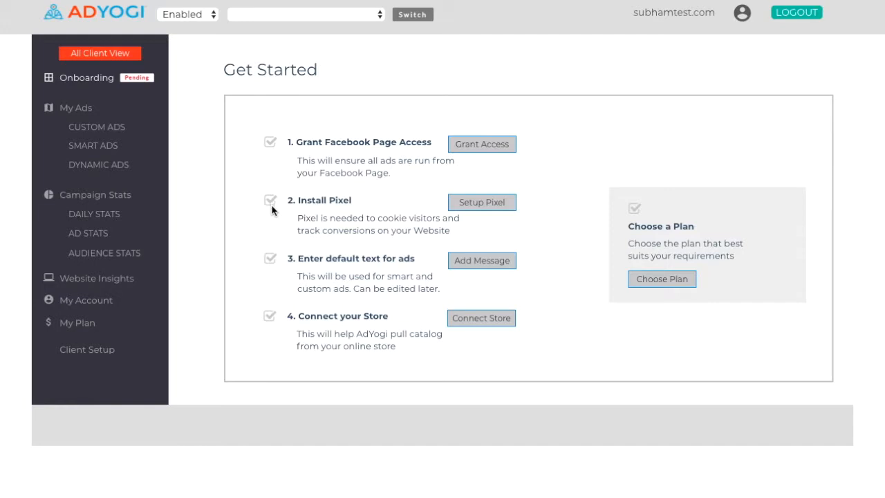
{"action": "mouse_move", "coordinate": [269, 268]}
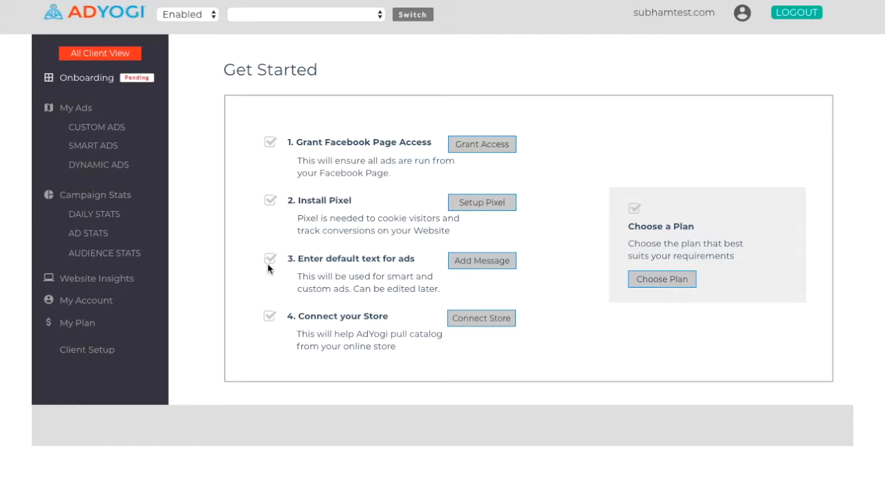
{"action": "mouse_move", "coordinate": [270, 303]}
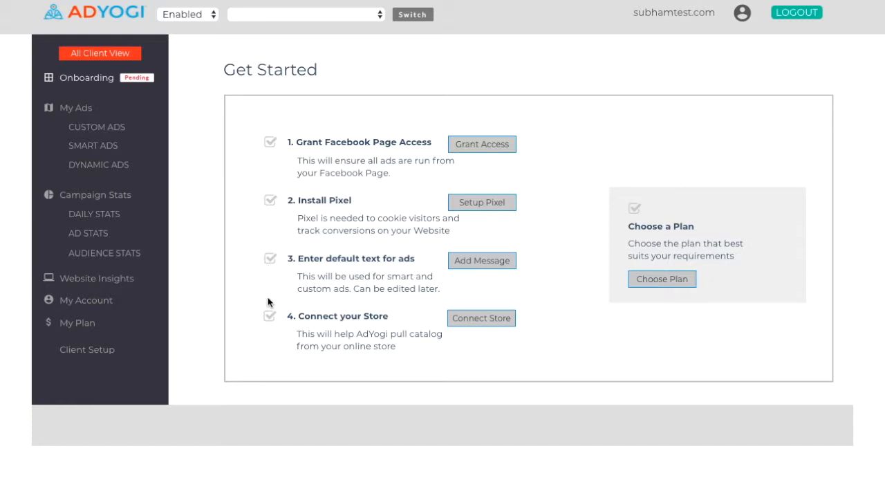
{"action": "mouse_move", "coordinate": [270, 329]}
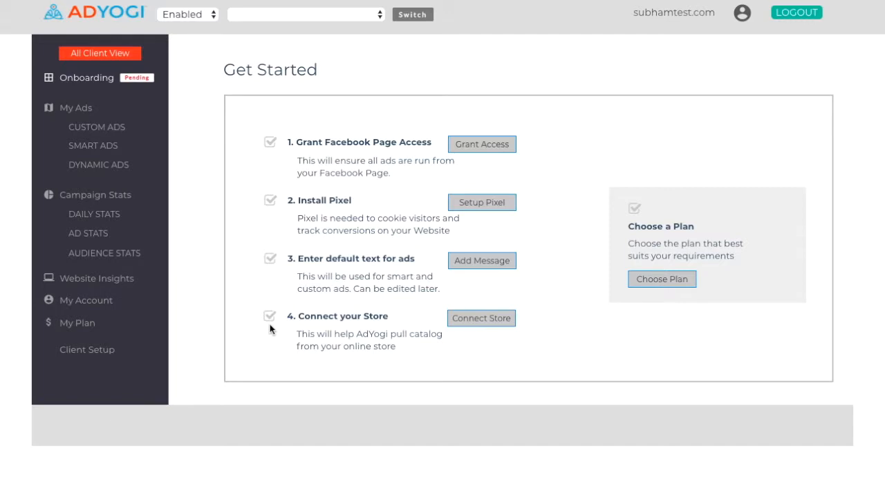
{"action": "mouse_move", "coordinate": [657, 360]}
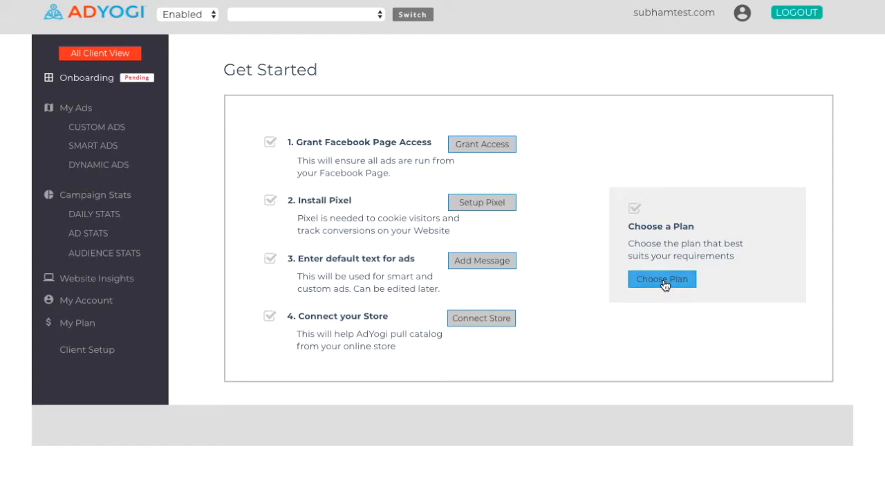
Step: Compare Basic, Premium and Enterprise monthly pricing, ending on Enterprise's INR 764,640 total
{"action": "left_click", "coordinate": [662, 279]}
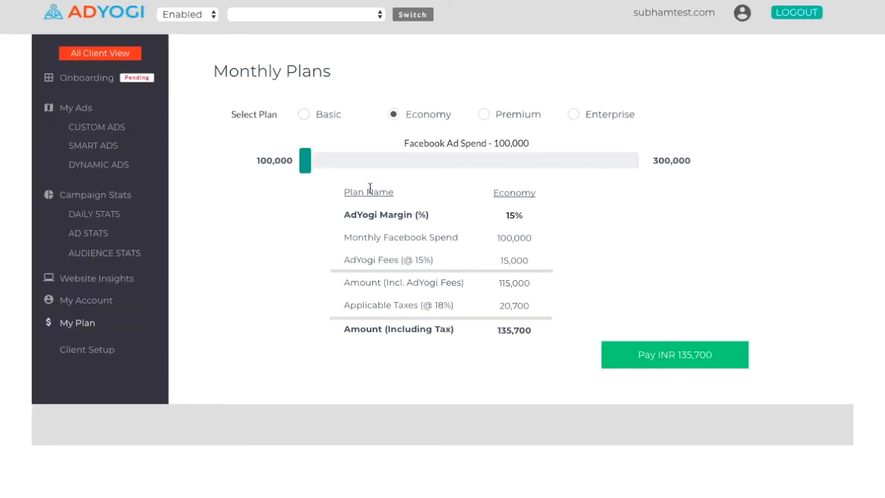
{"action": "left_click", "coordinate": [304, 114]}
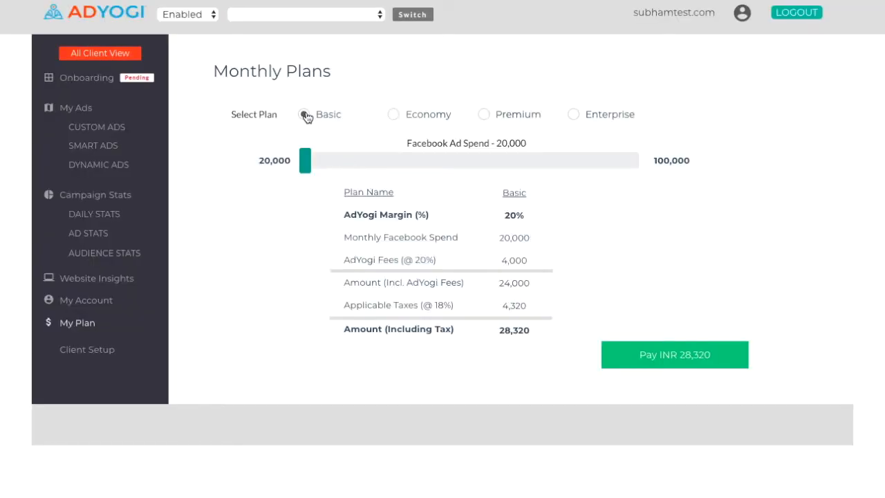
{"action": "left_click", "coordinate": [484, 114]}
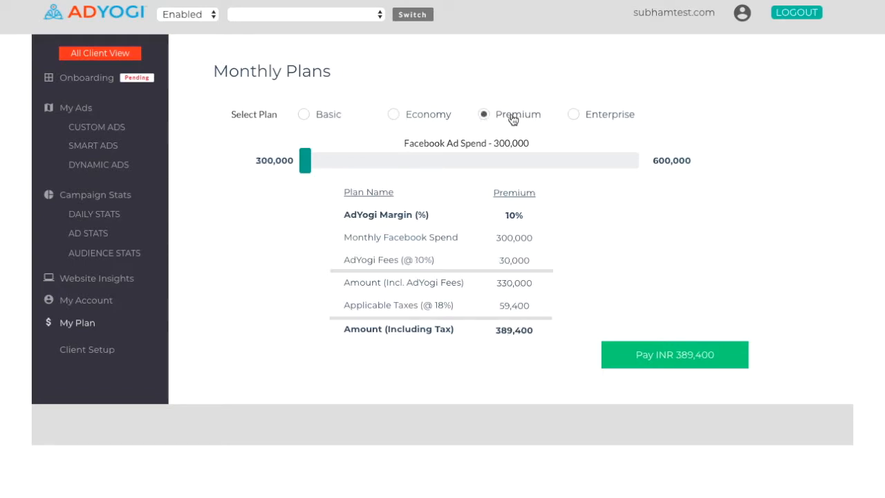
{"action": "left_click", "coordinate": [574, 114]}
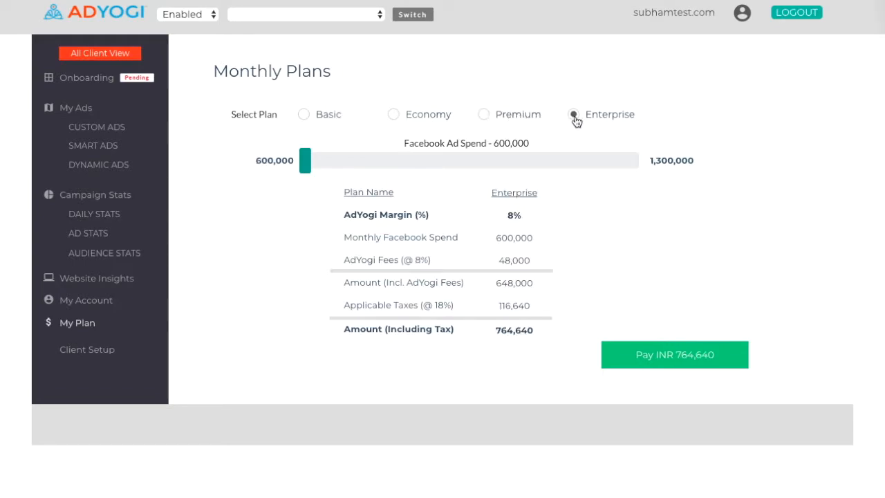
Step: Browse the Smart Ads, Custom Ads and Dynamic Ads lists under My Ads
{"action": "left_click", "coordinate": [93, 145]}
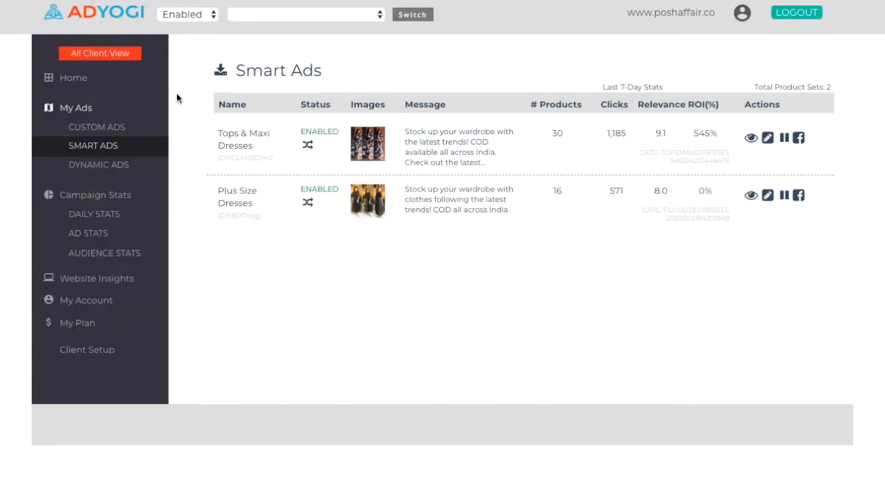
{"action": "mouse_move", "coordinate": [290, 87]}
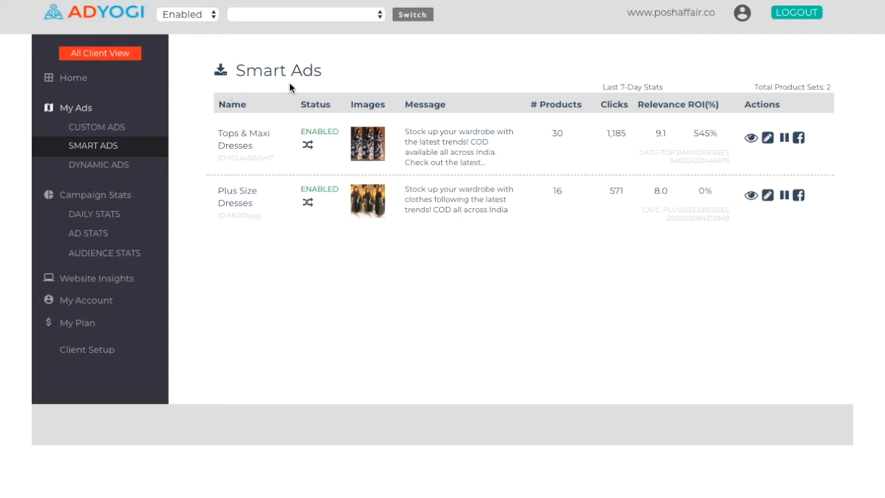
{"action": "mouse_move", "coordinate": [240, 89]}
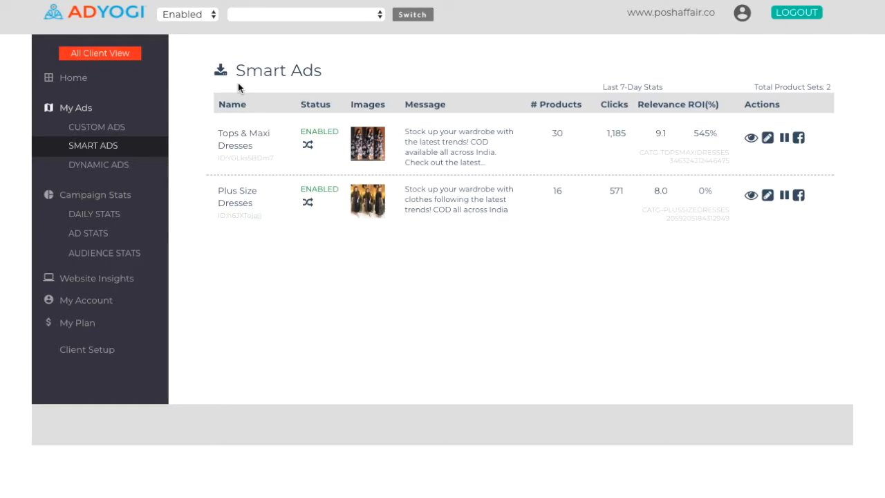
{"action": "left_click", "coordinate": [96, 126]}
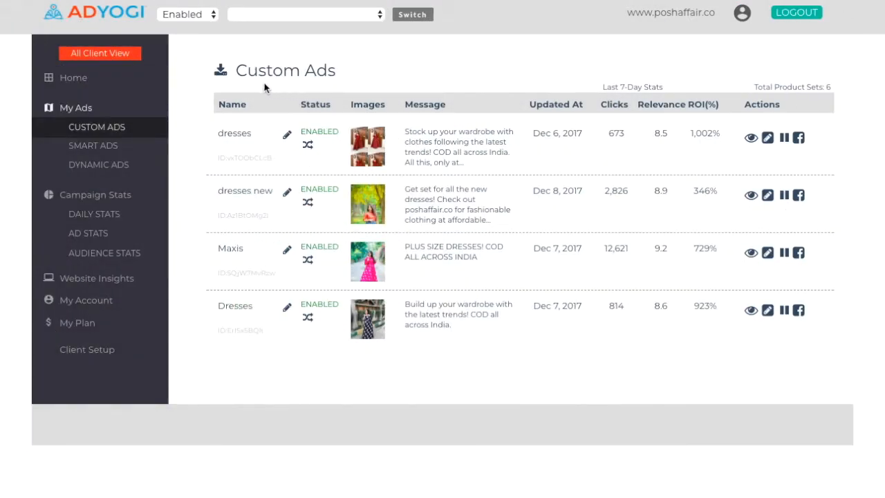
{"action": "mouse_move", "coordinate": [242, 86]}
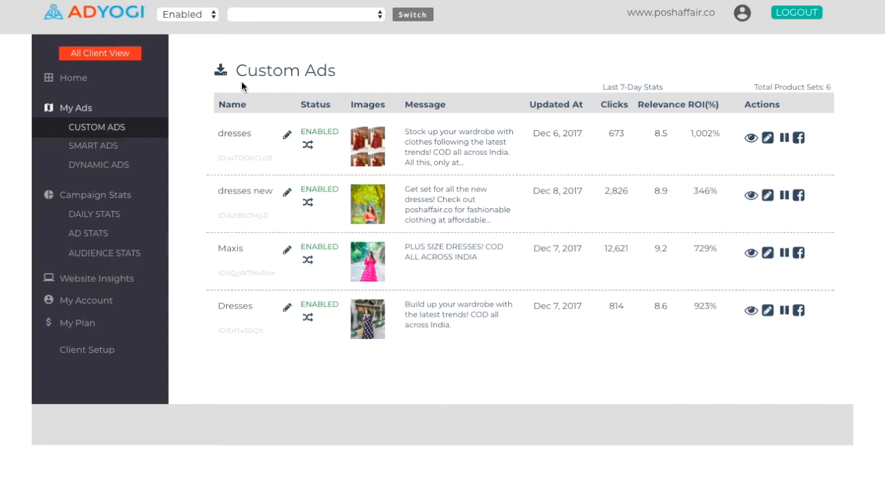
{"action": "left_click", "coordinate": [98, 165]}
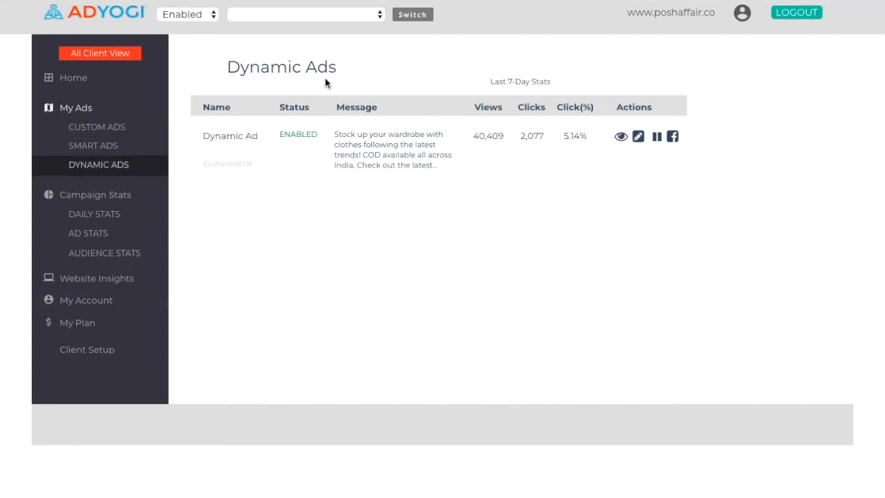
{"action": "mouse_move", "coordinate": [358, 83]}
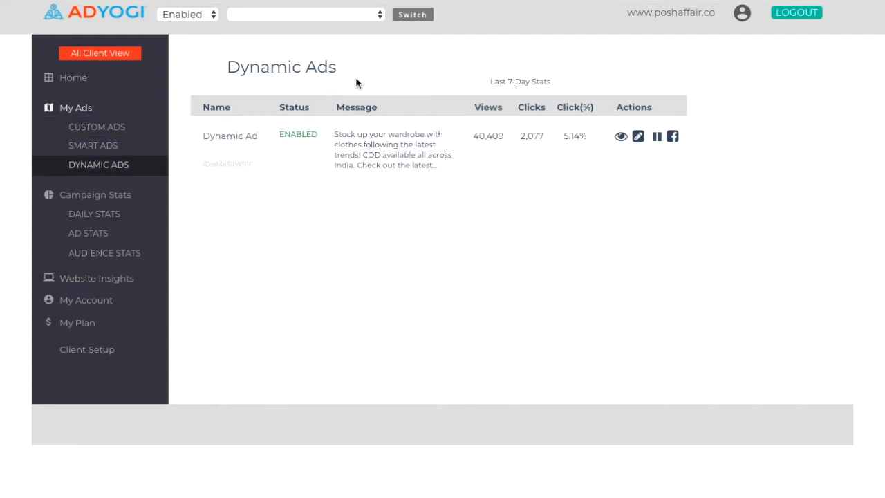
{"action": "mouse_move", "coordinate": [699, 146]}
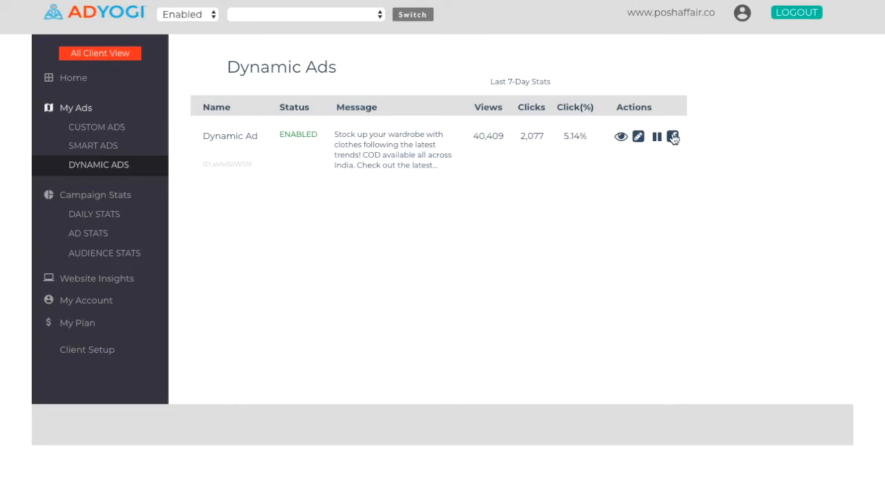
Step: Preview the Dynamic Ad as a Facebook post and advance its carousel twice
{"action": "left_click", "coordinate": [673, 136]}
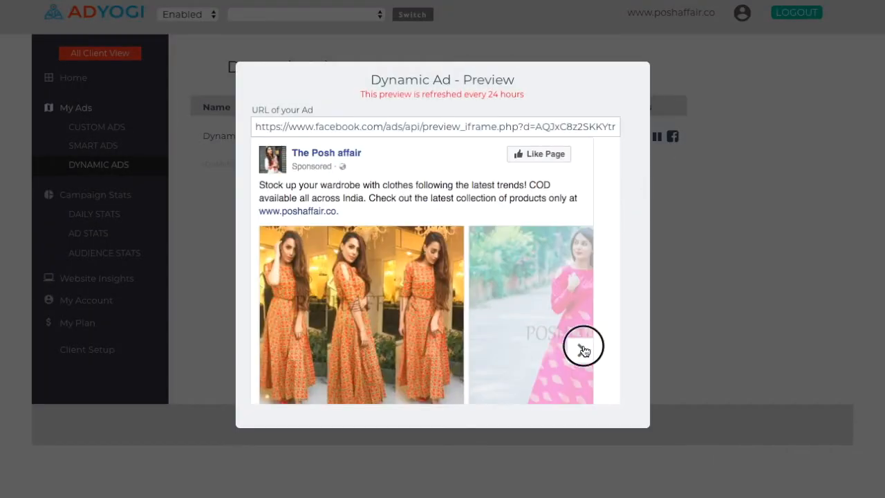
{"action": "left_click", "coordinate": [584, 348]}
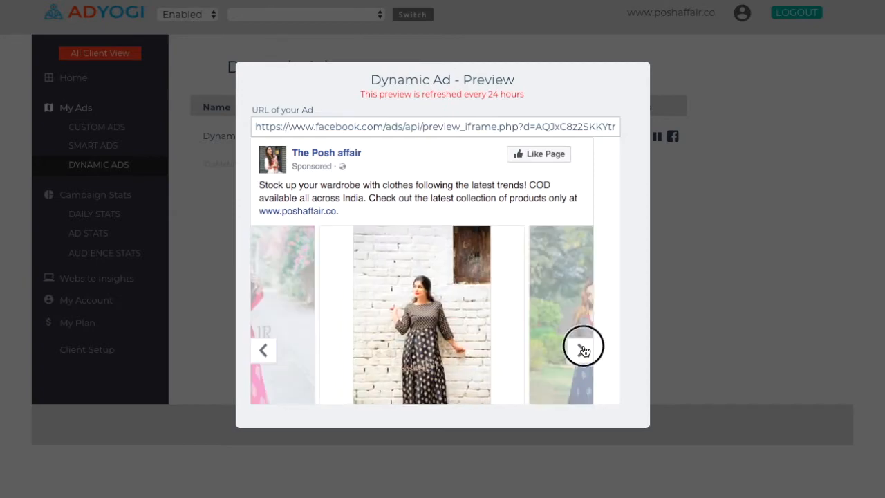
{"action": "left_click", "coordinate": [584, 349]}
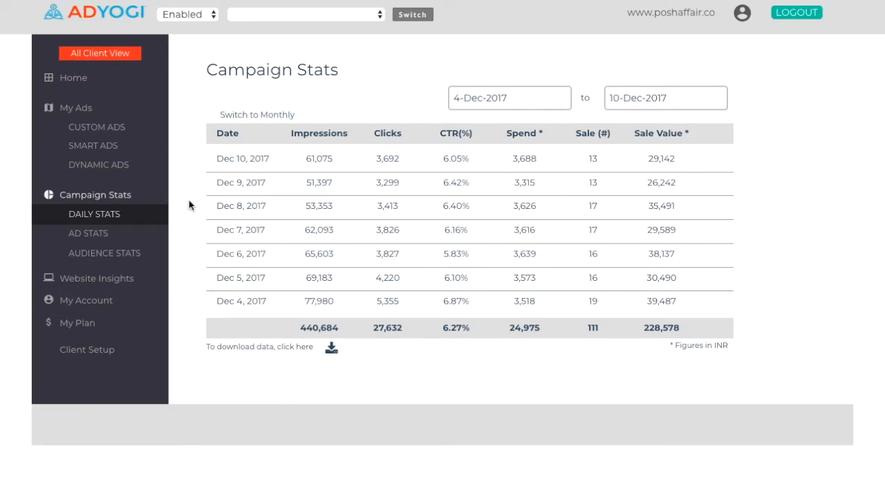
{"action": "mouse_move", "coordinate": [313, 91]}
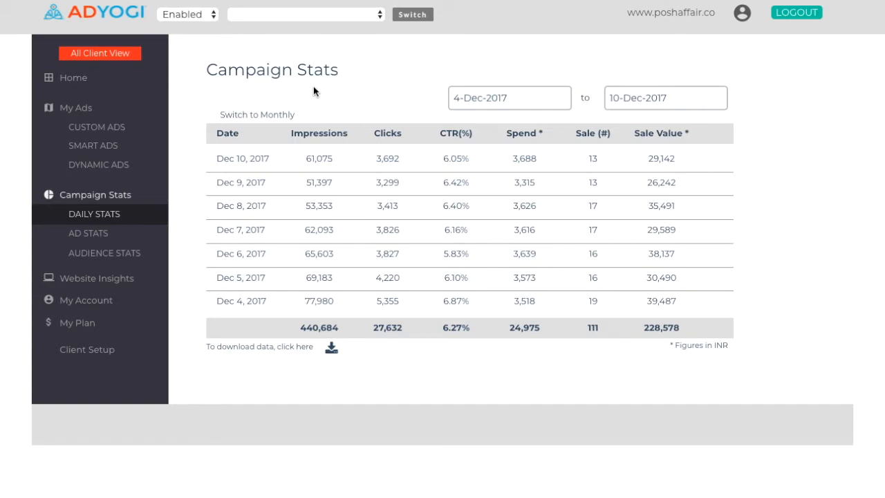
Step: Switch Campaign Stats to the monthly view, then show the Website Insights funnel
{"action": "left_click", "coordinate": [256, 114]}
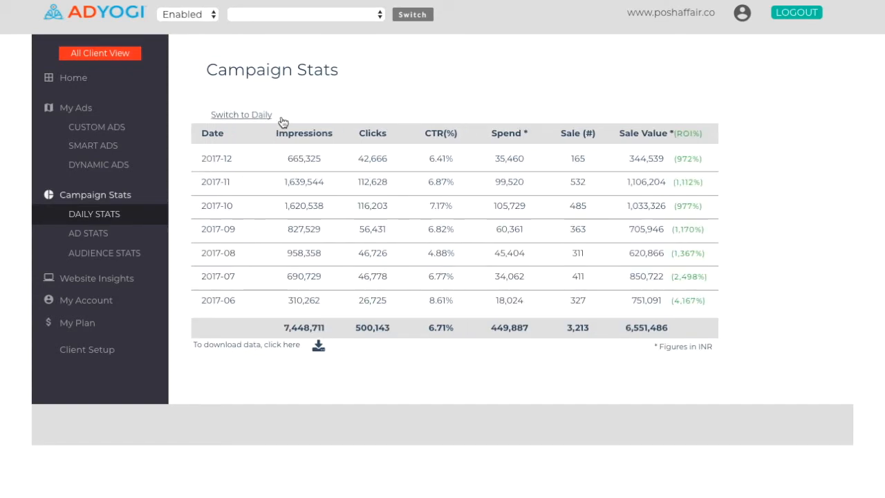
{"action": "left_click", "coordinate": [97, 278]}
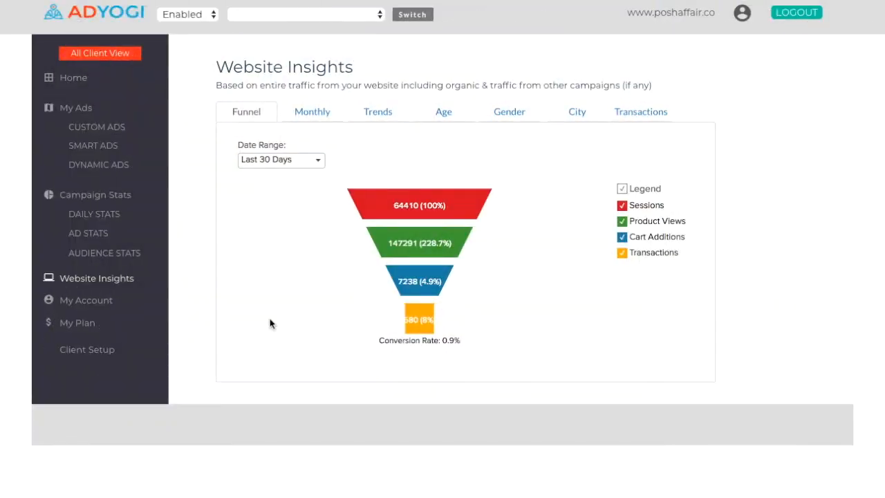